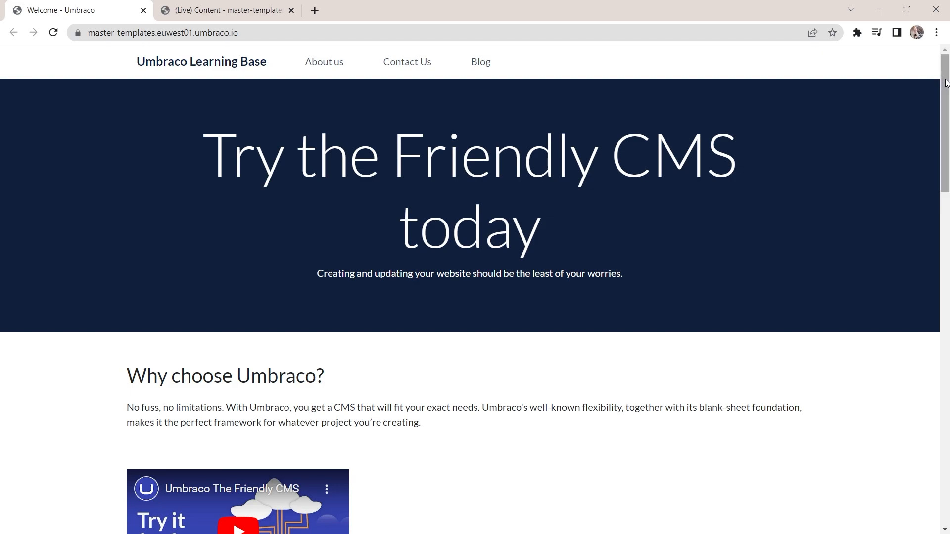
# Step: Browse the live site's About Us, Contact Us and Blog pages to review the shared layout
pyautogui.scroll(-3)
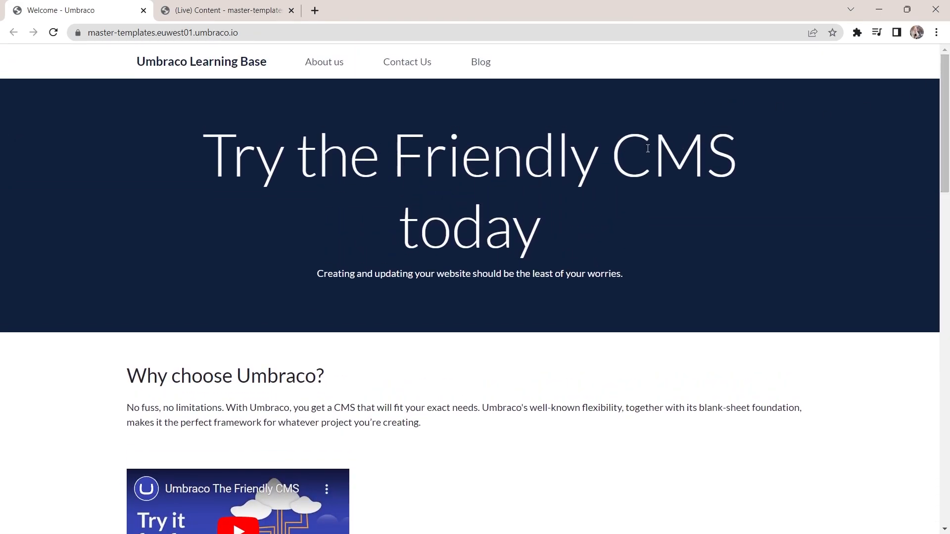
pyautogui.moveTo(875, 231)
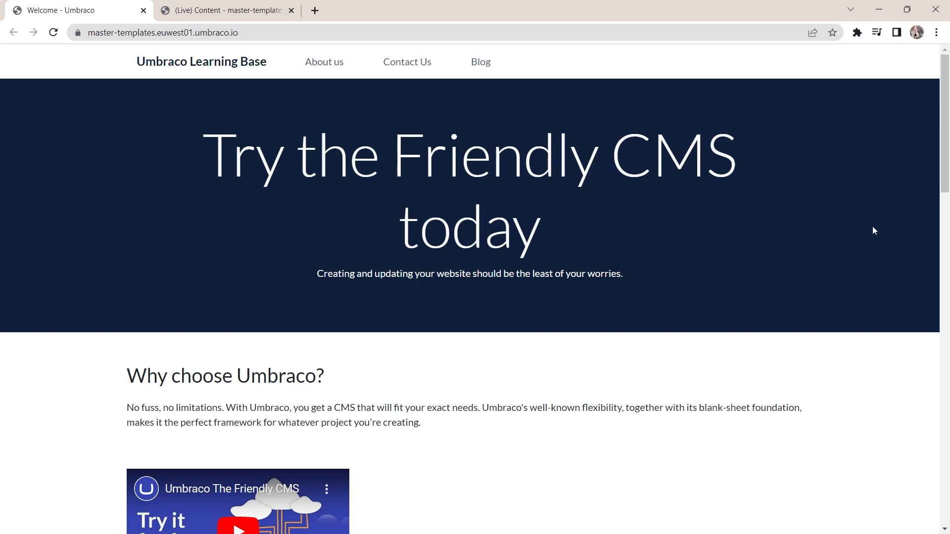
pyautogui.scroll(-3)
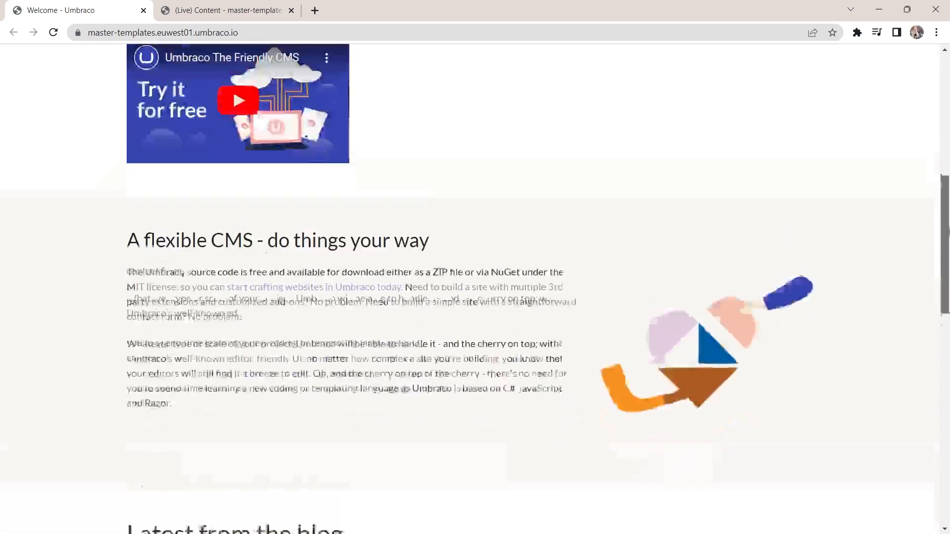
pyautogui.scroll(-3)
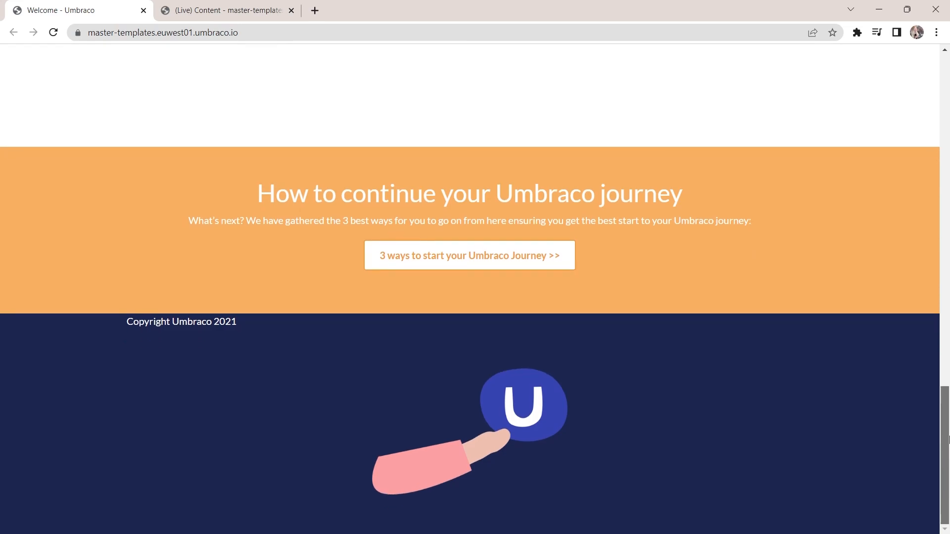
pyautogui.scroll(3)
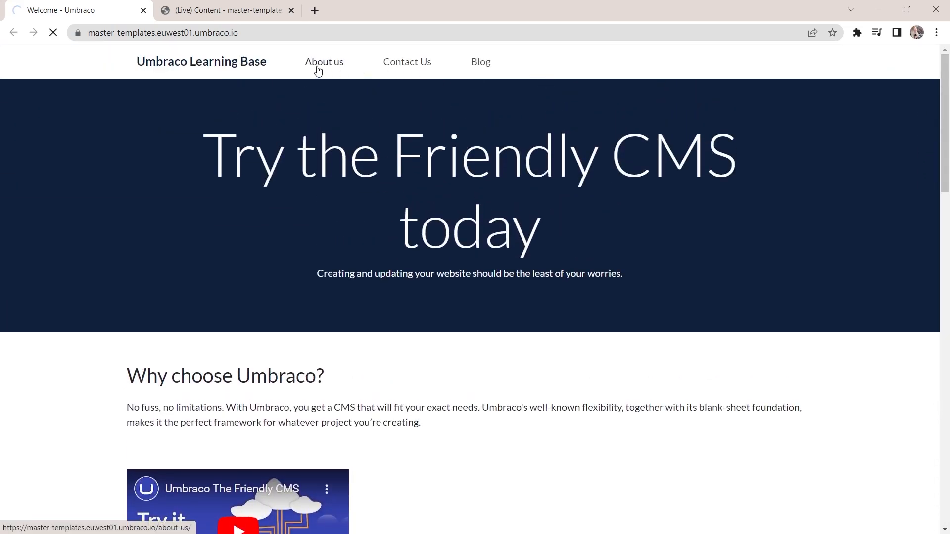
pyautogui.click(324, 62)
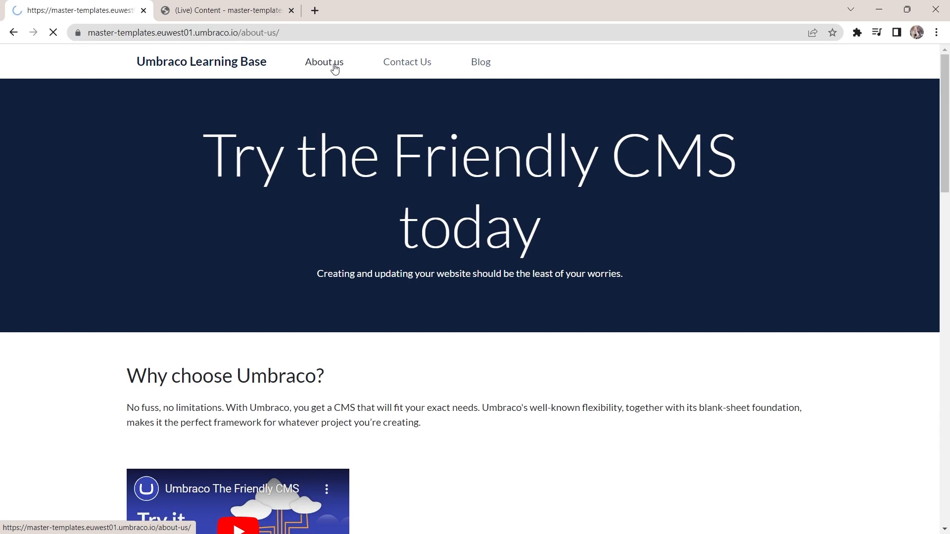
pyautogui.click(324, 61)
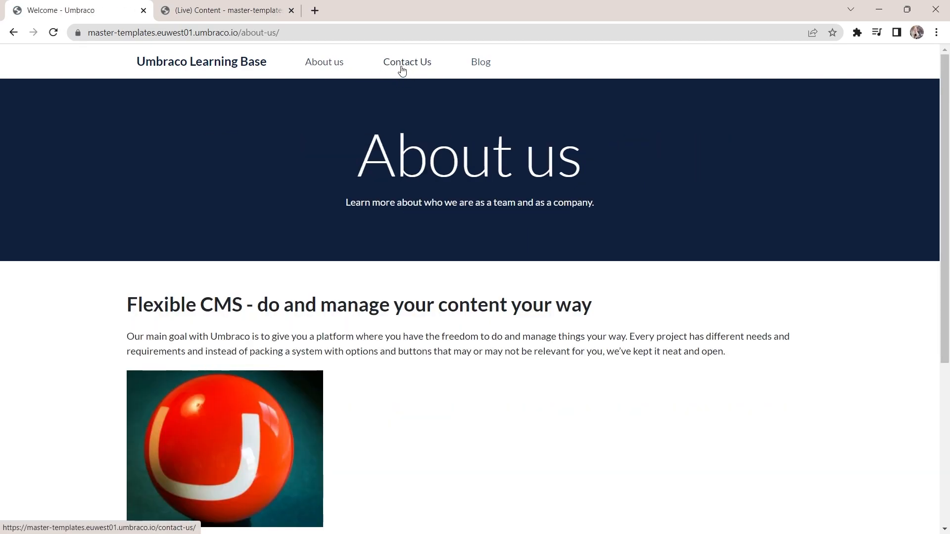
pyautogui.click(408, 62)
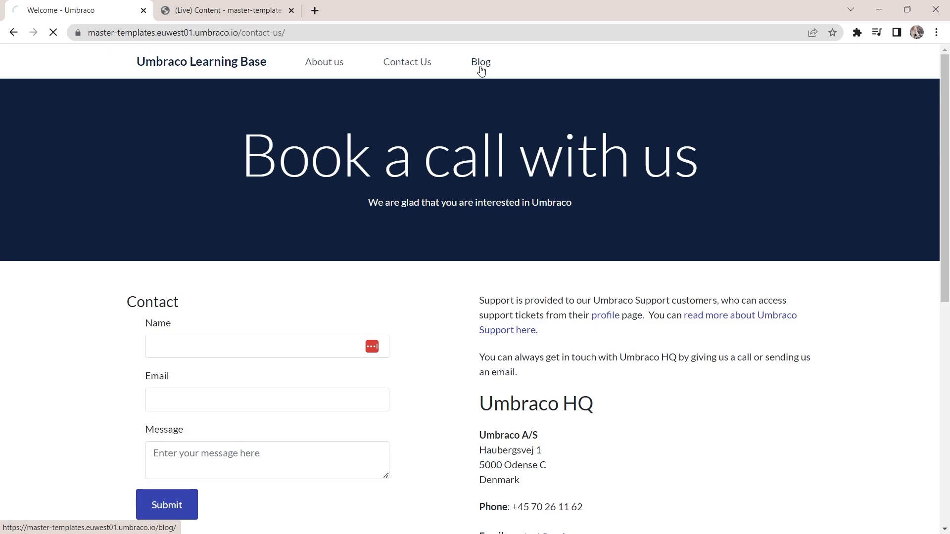
pyautogui.click(481, 61)
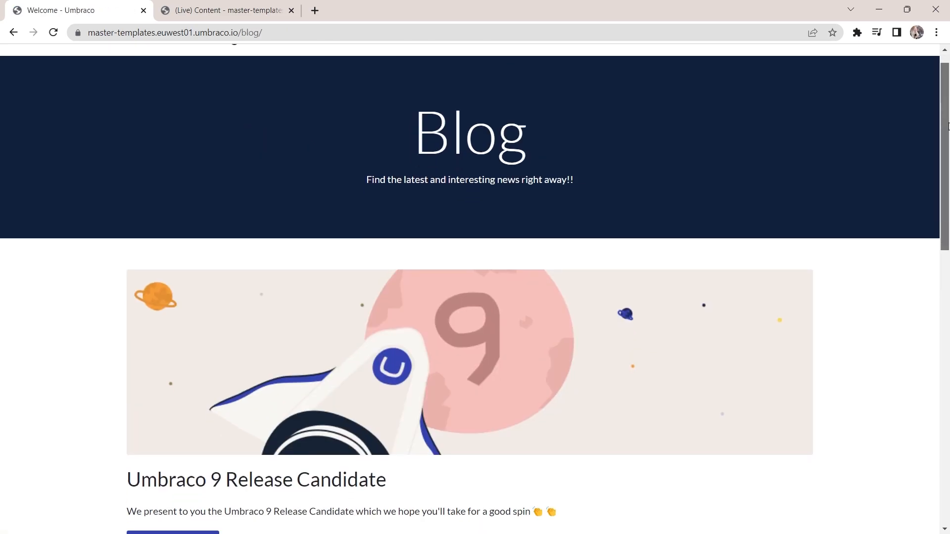
pyautogui.scroll(-3)
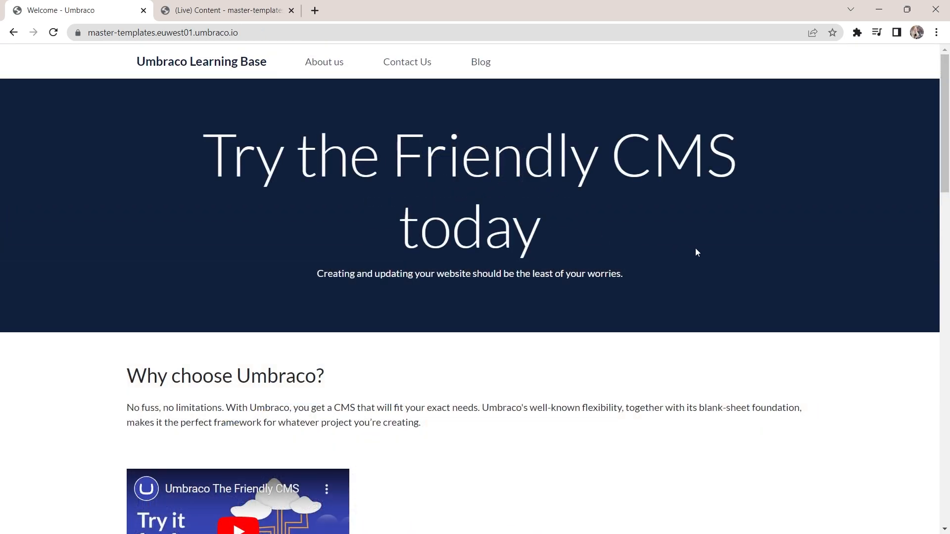
pyautogui.moveTo(736, 247)
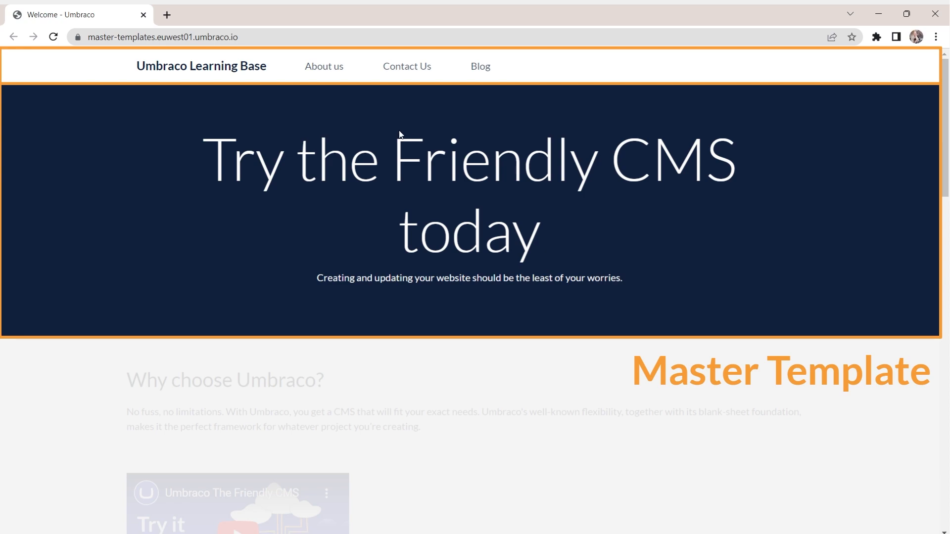
pyautogui.moveTo(423, 232)
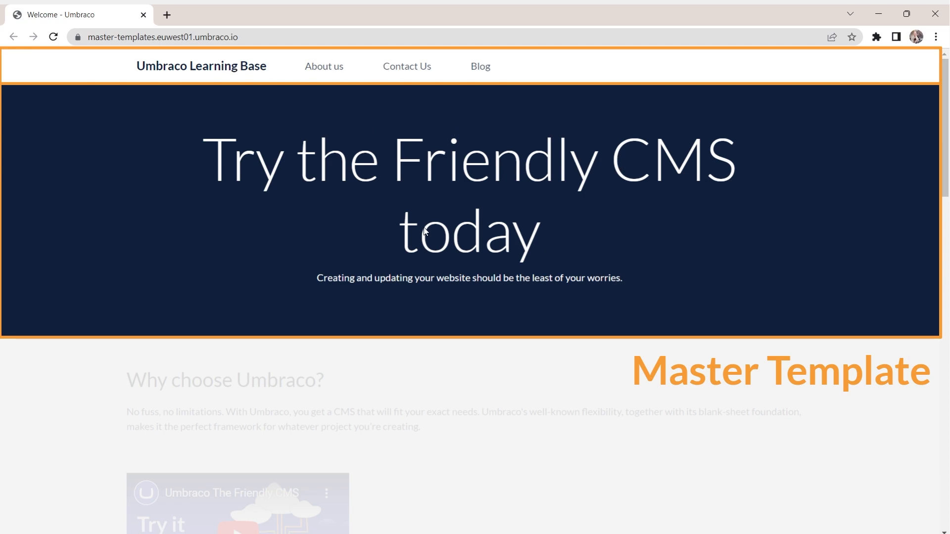
pyautogui.moveTo(830, 315)
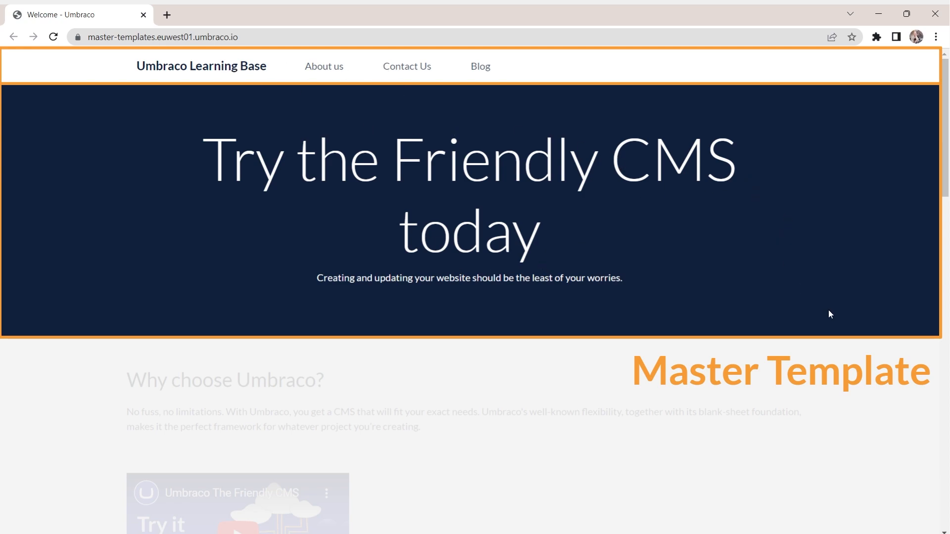
pyautogui.moveTo(848, 253)
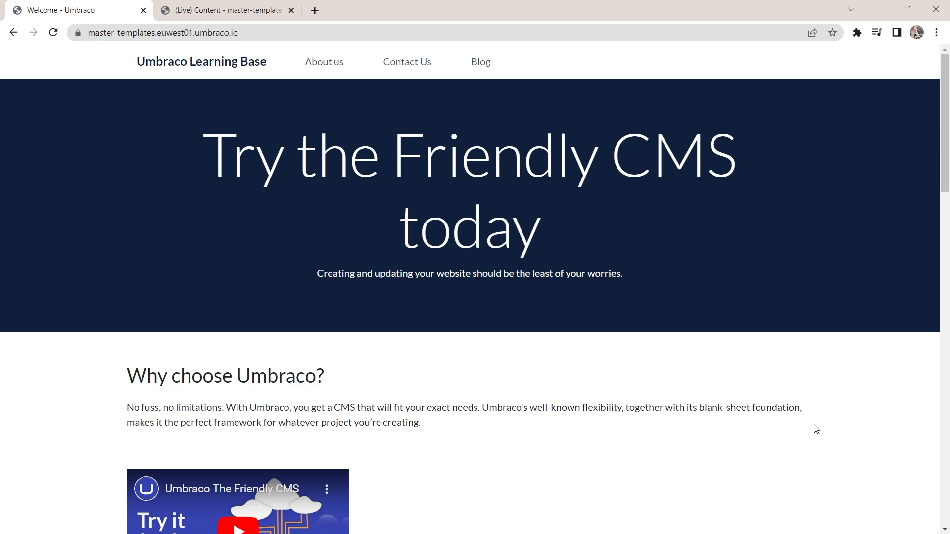
# Step: In the back office Settings section, expand Templates and the Master node to show its child templates
pyautogui.click(224, 11)
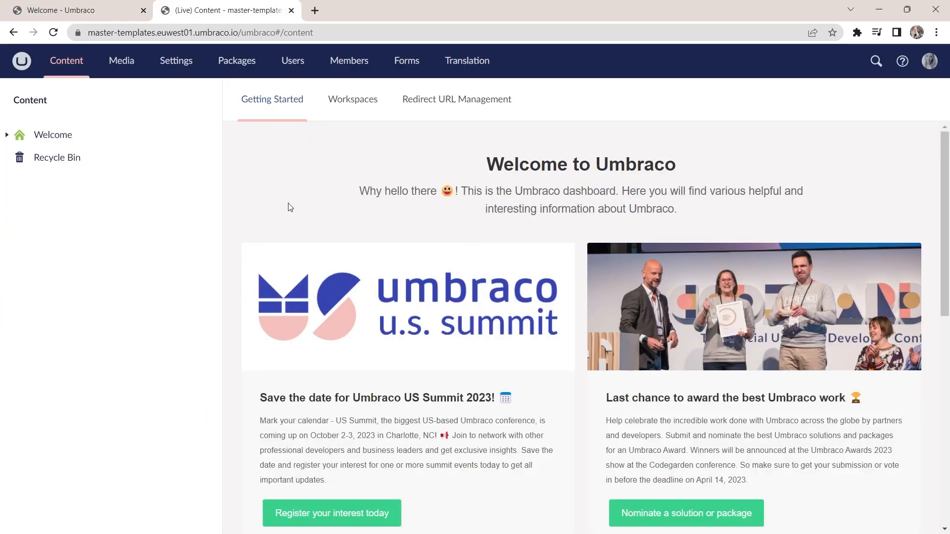
pyautogui.moveTo(172, 66)
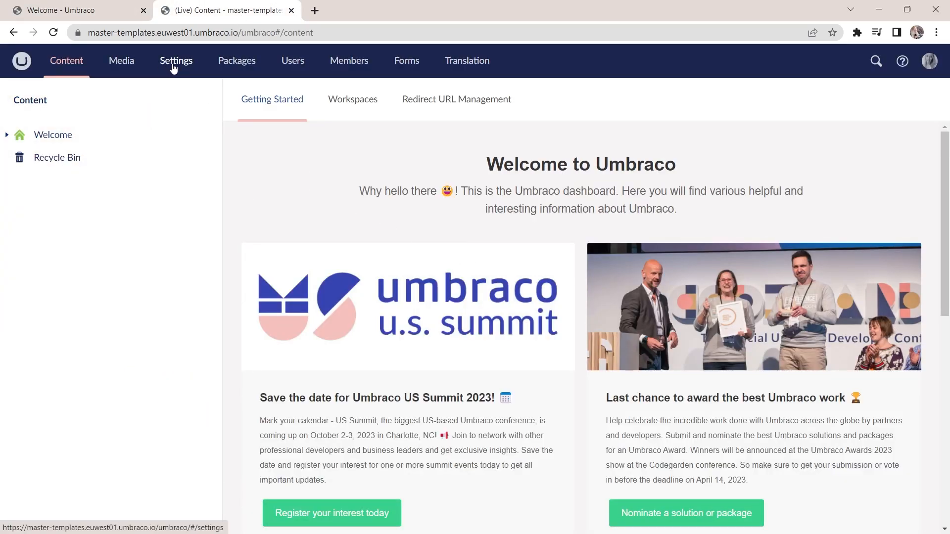
pyautogui.click(176, 61)
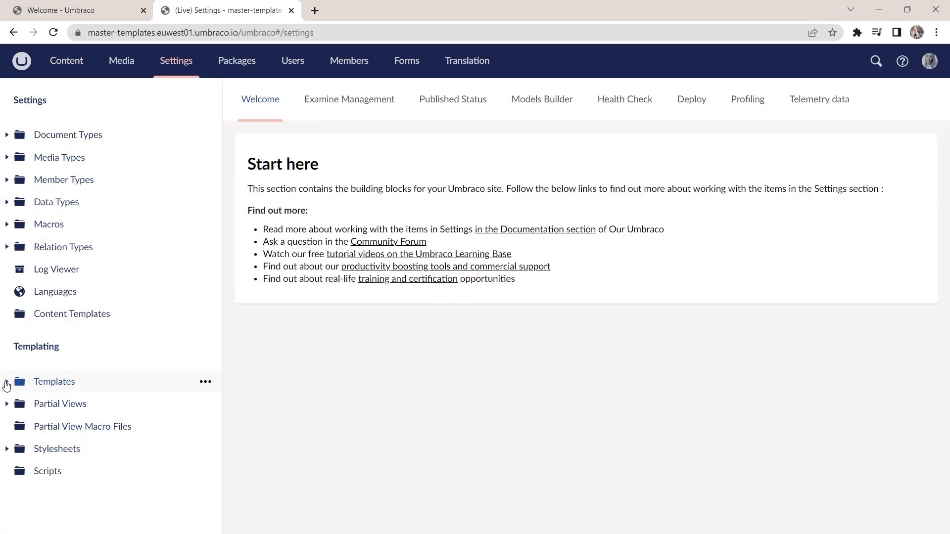
pyautogui.click(6, 382)
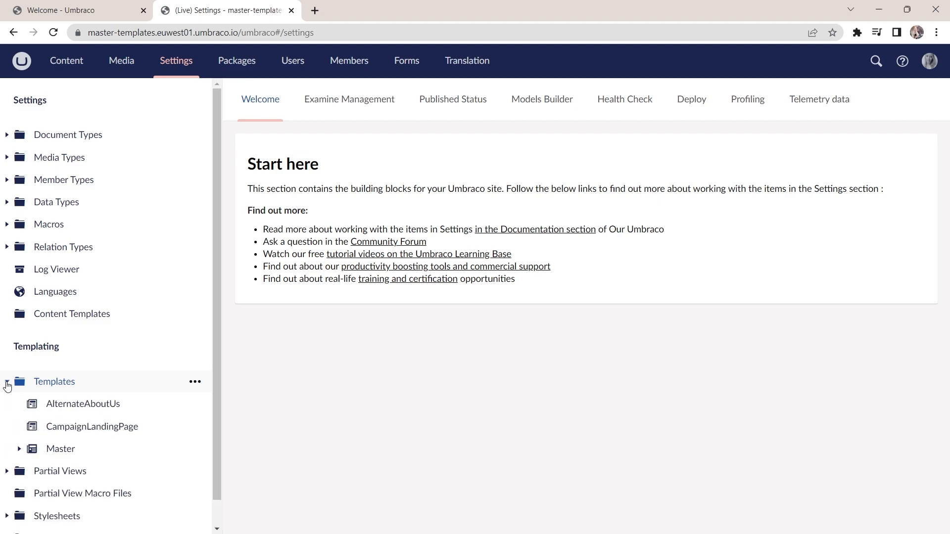
pyautogui.scroll(-3)
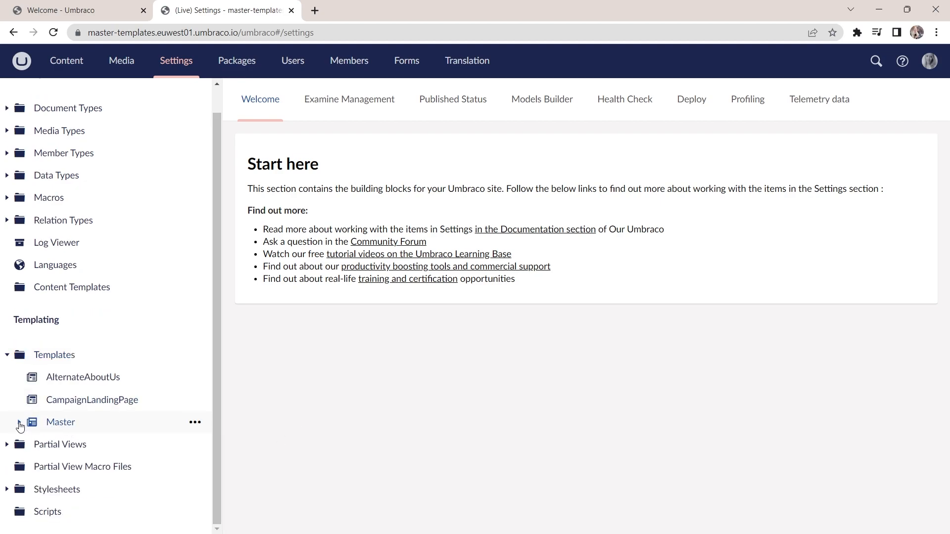
pyautogui.click(19, 422)
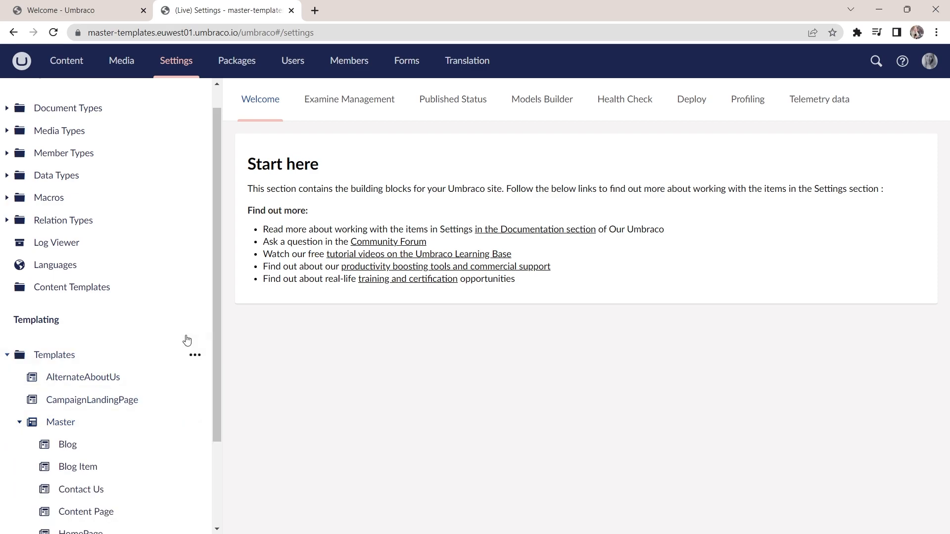
pyautogui.scroll(-3)
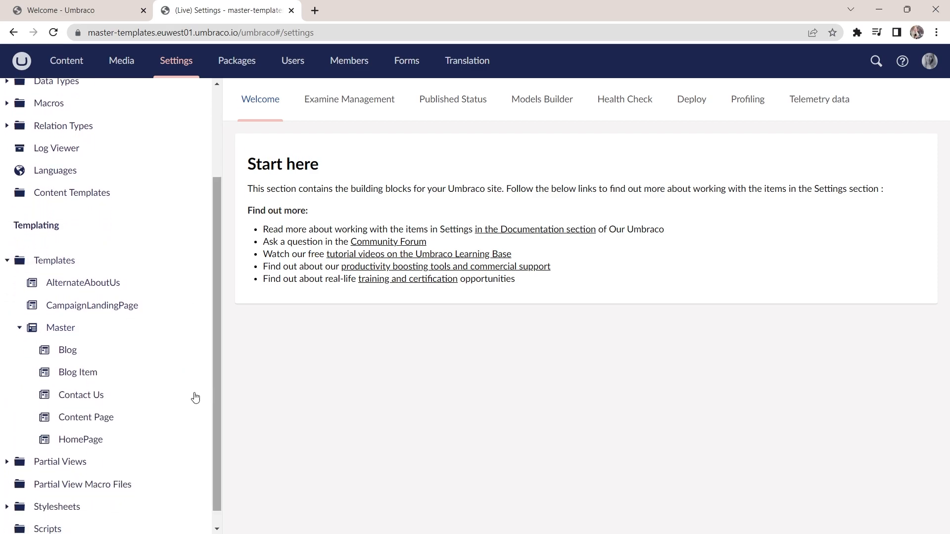
pyautogui.moveTo(219, 398)
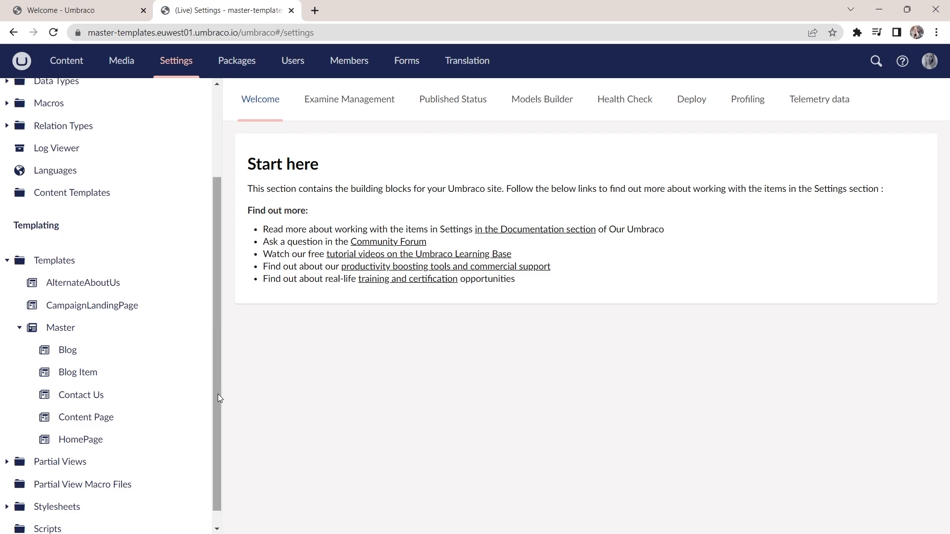
pyautogui.moveTo(79, 343)
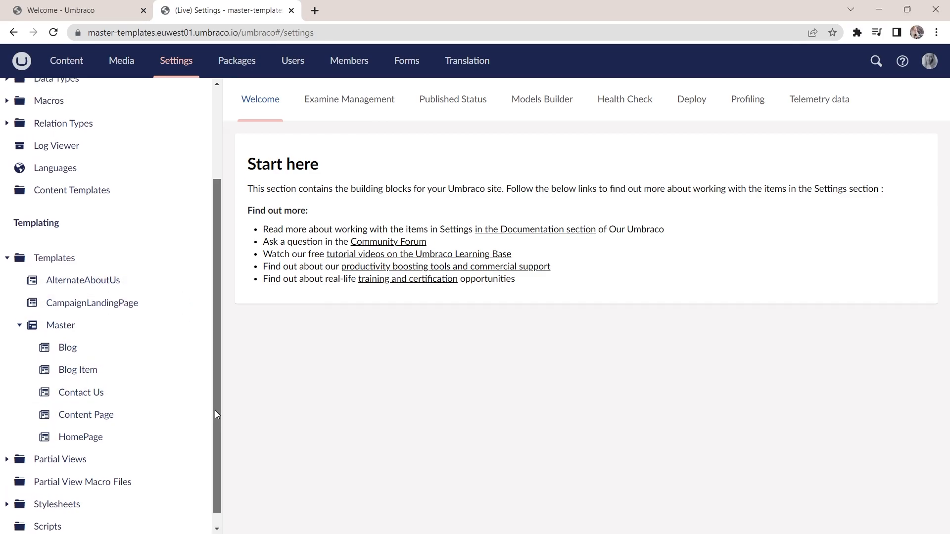
pyautogui.moveTo(138, 351)
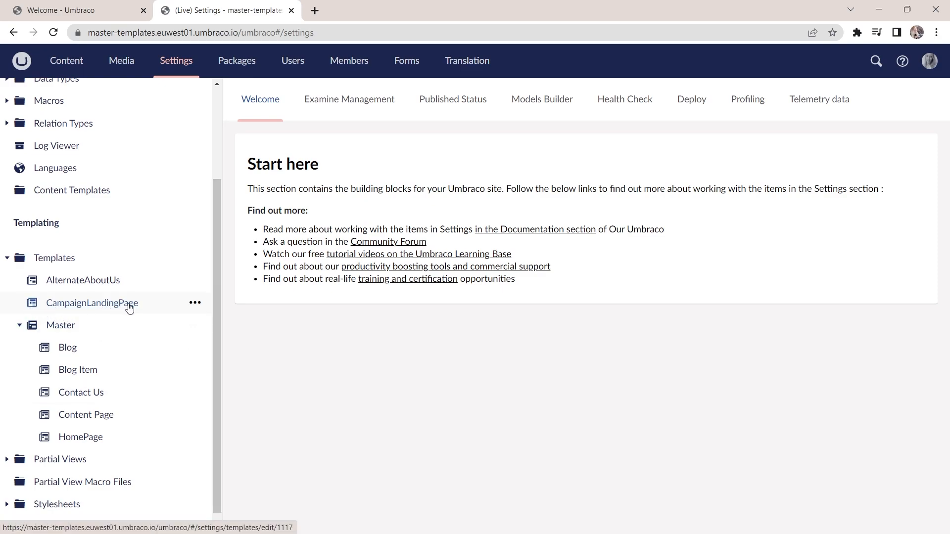
# Step: Open the CampaignLandingPage template, showing Layout = null with no master template
pyautogui.click(92, 303)
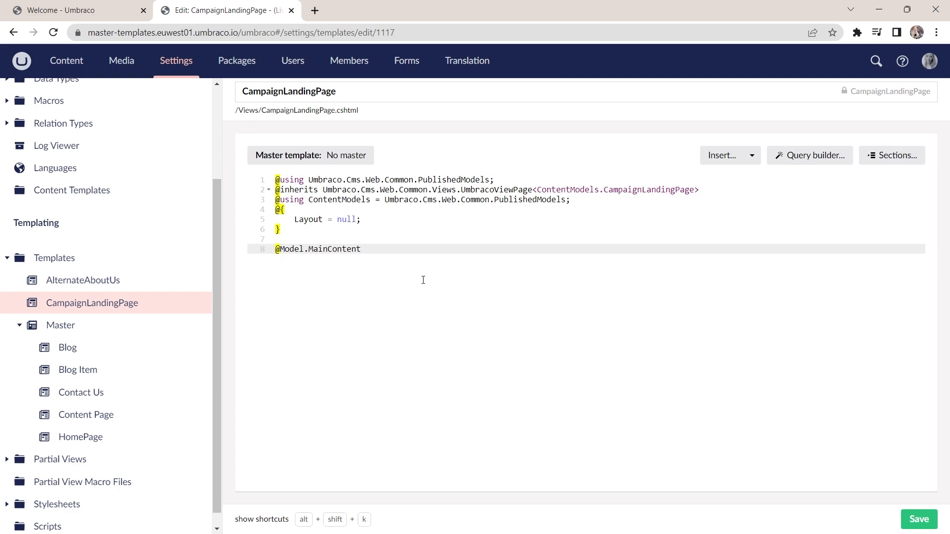
pyautogui.moveTo(470, 309)
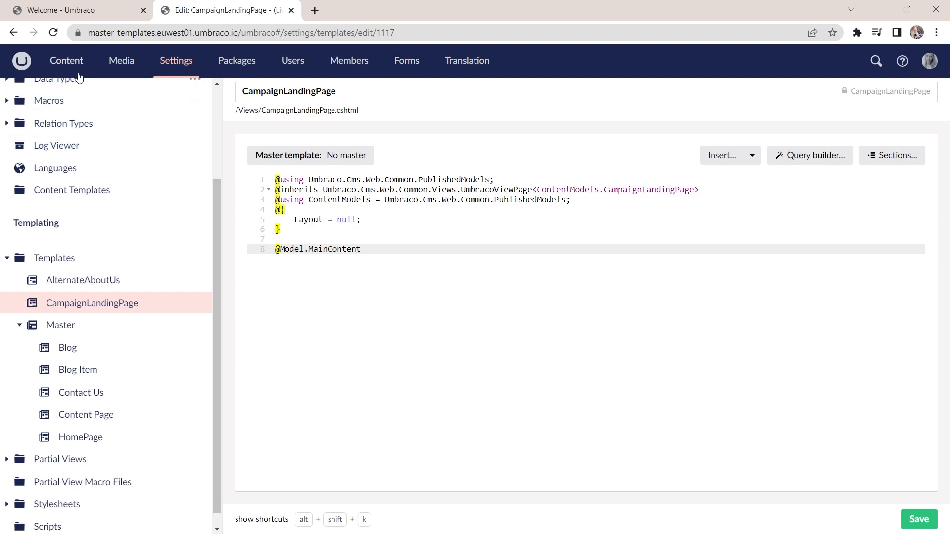
# Step: From Content, open Spring Clean Campaign's Info tab and view /spring-clean-campaign/ on the live site
pyautogui.click(65, 61)
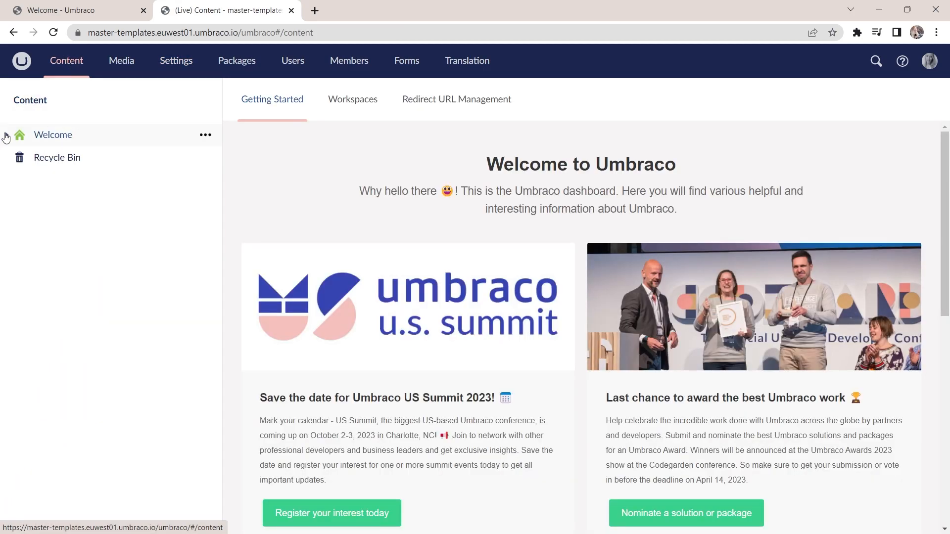
pyautogui.click(93, 225)
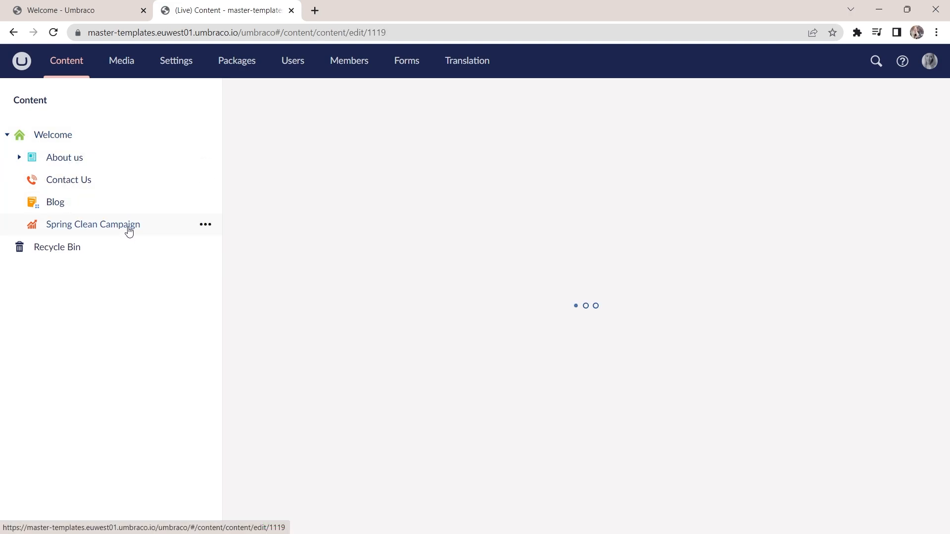
pyautogui.click(93, 223)
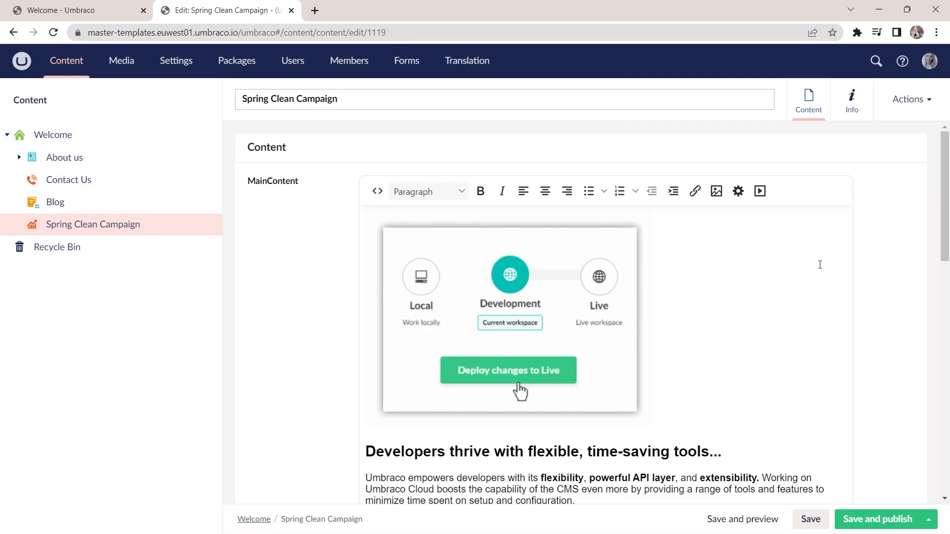
pyautogui.click(851, 97)
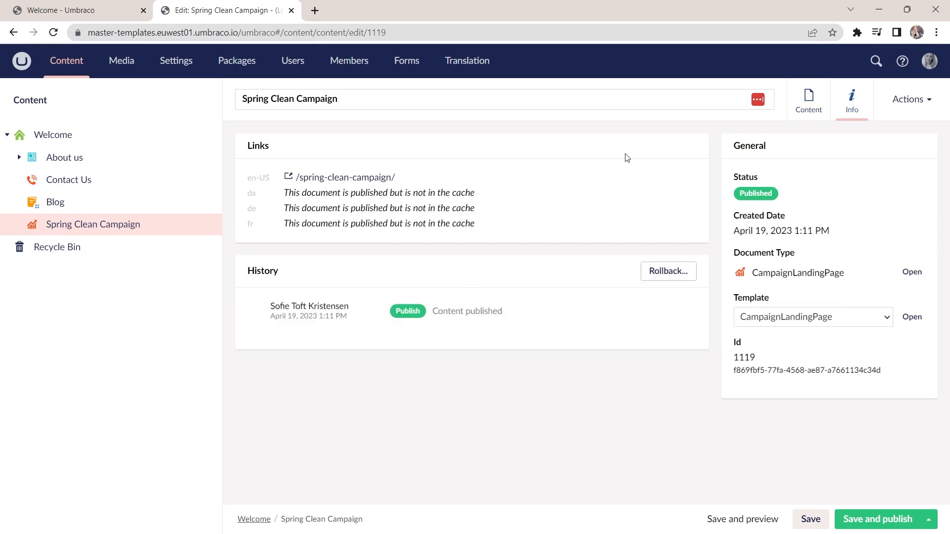
pyautogui.click(289, 177)
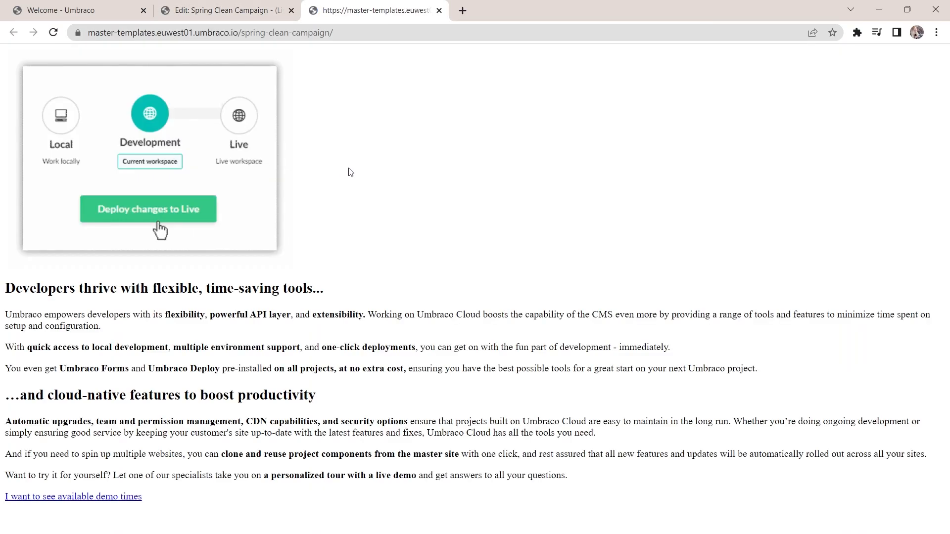
pyautogui.moveTo(461, 264)
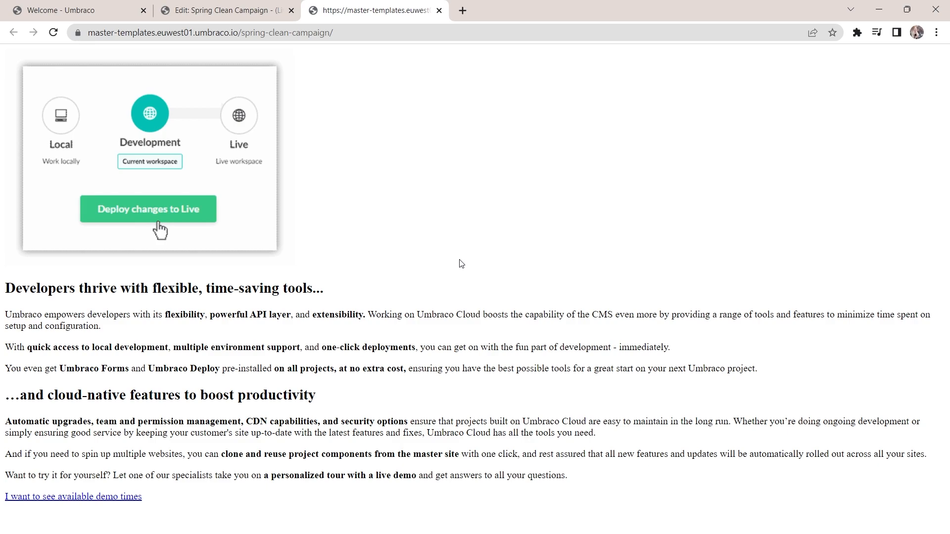
pyautogui.moveTo(500, 241)
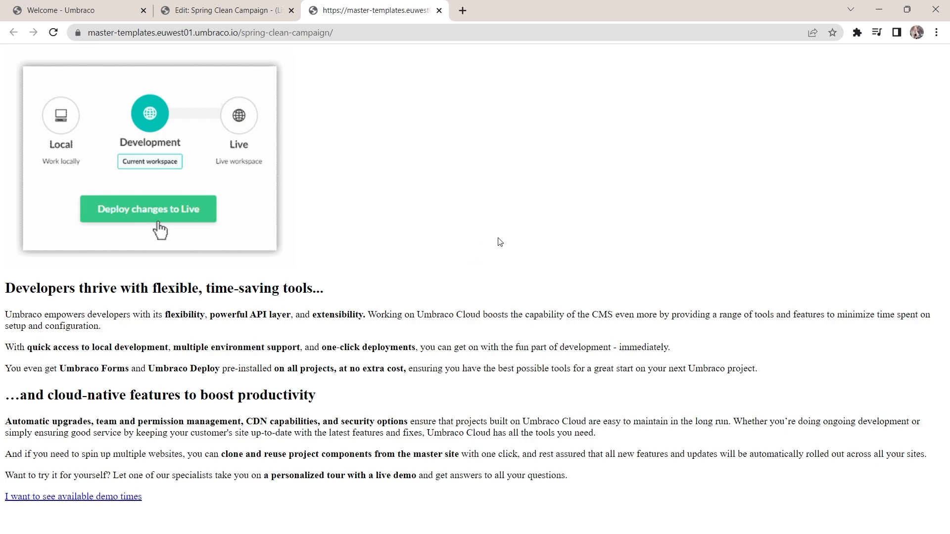
# Step: Set CampaignLandingPage's master template to Master and save it
pyautogui.click(230, 10)
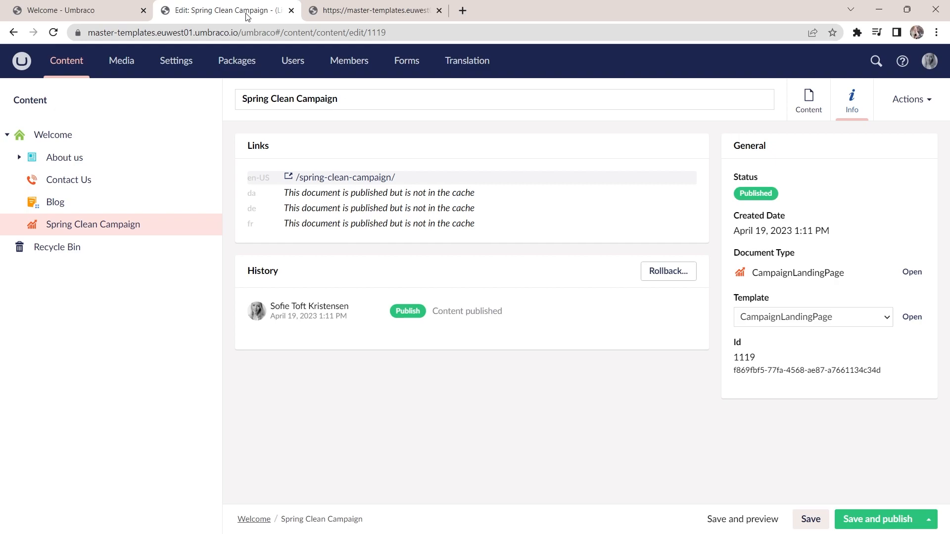
pyautogui.moveTo(183, 67)
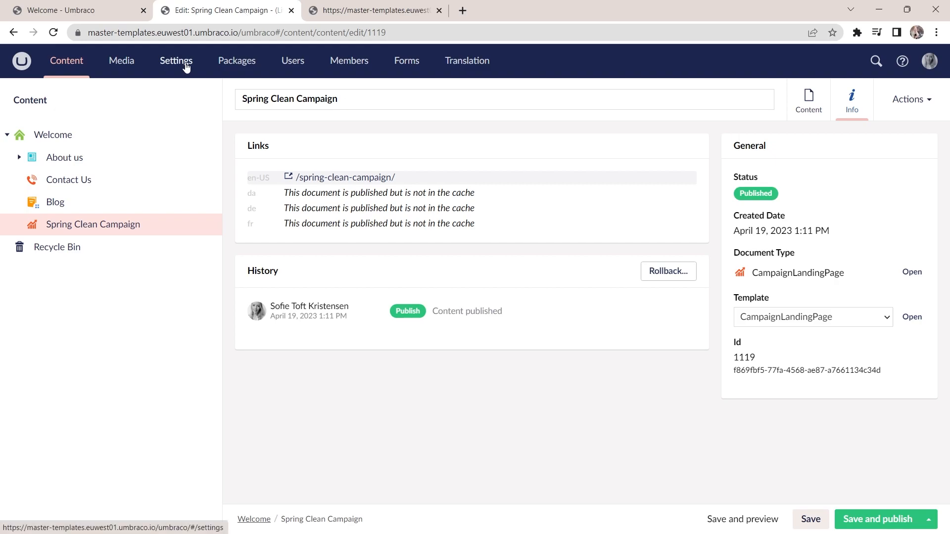
pyautogui.click(176, 61)
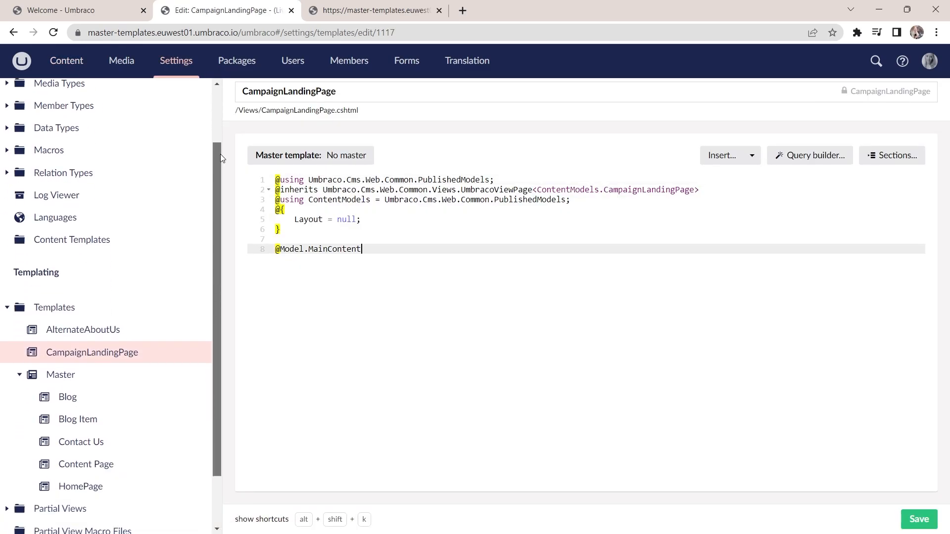
pyautogui.scroll(-3)
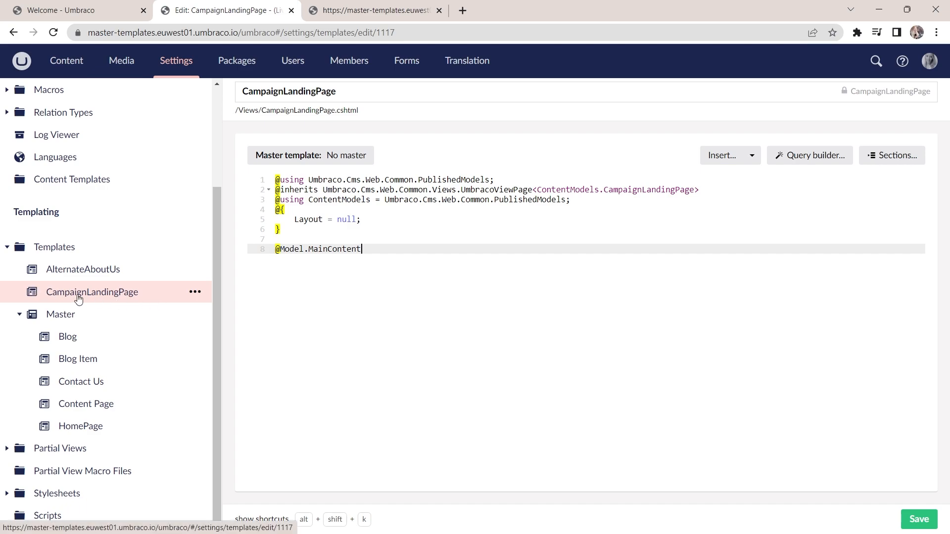
pyautogui.moveTo(136, 285)
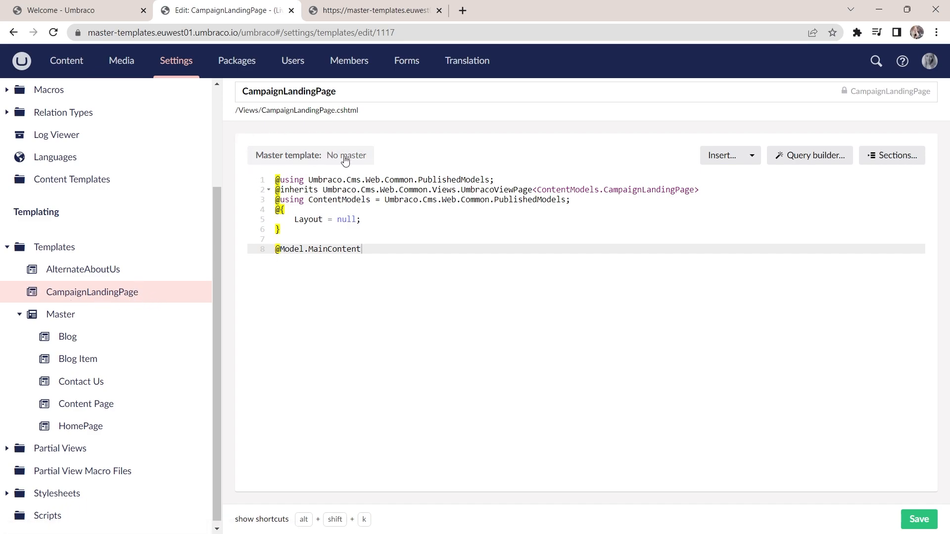
pyautogui.click(347, 154)
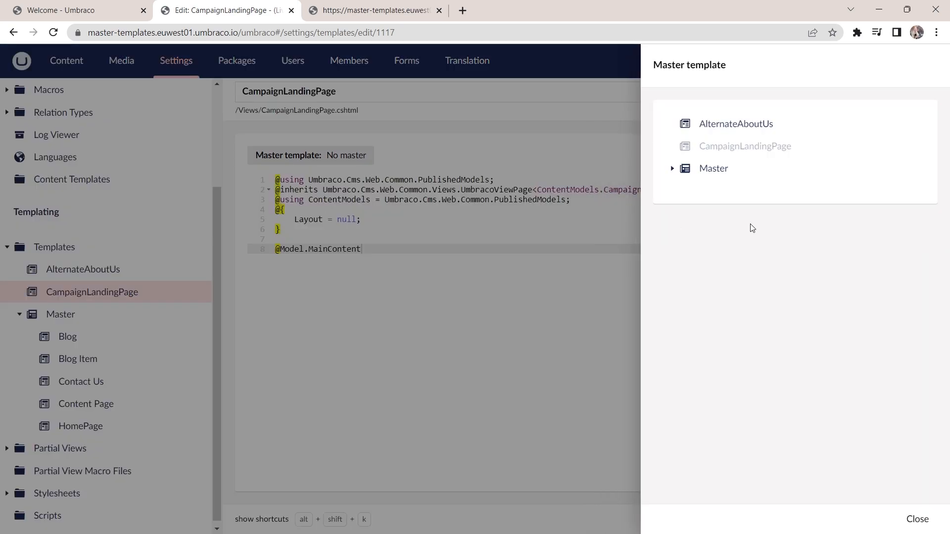
pyautogui.click(714, 168)
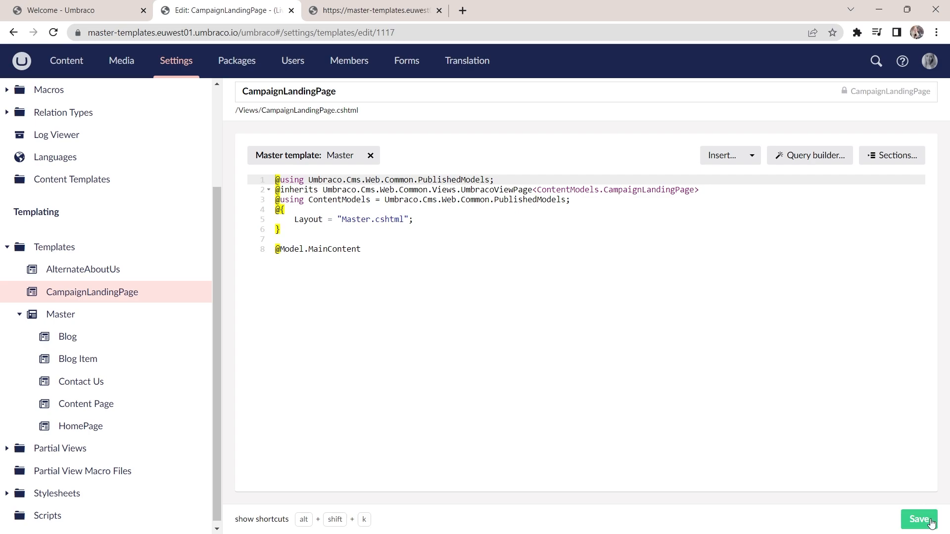
pyautogui.click(919, 520)
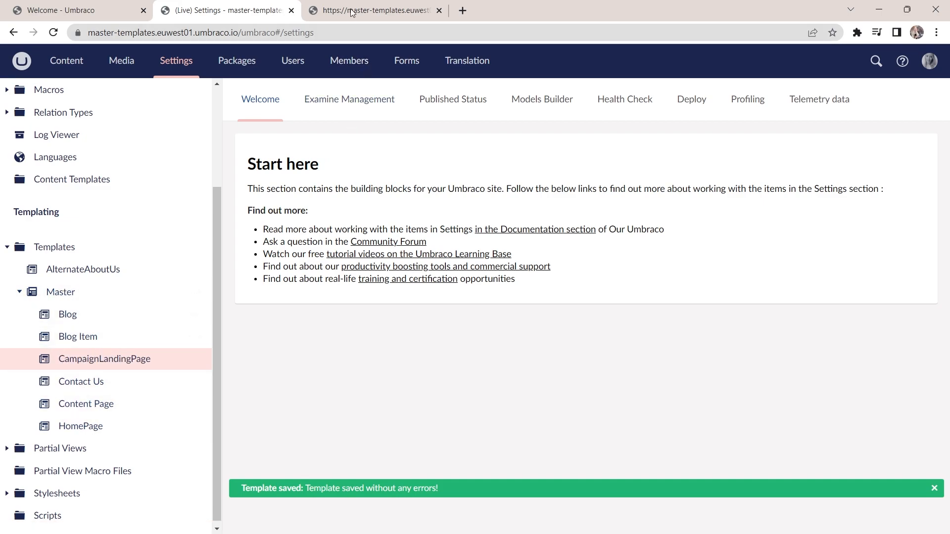
# Step: Reload the live campaign page to show the navigation and spring cleaning banner from Master
pyautogui.click(380, 11)
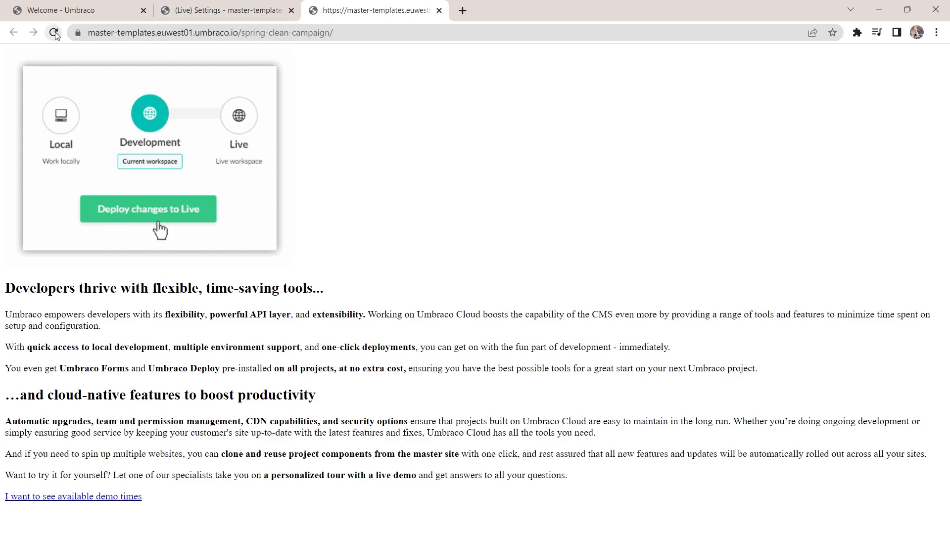
pyautogui.click(52, 32)
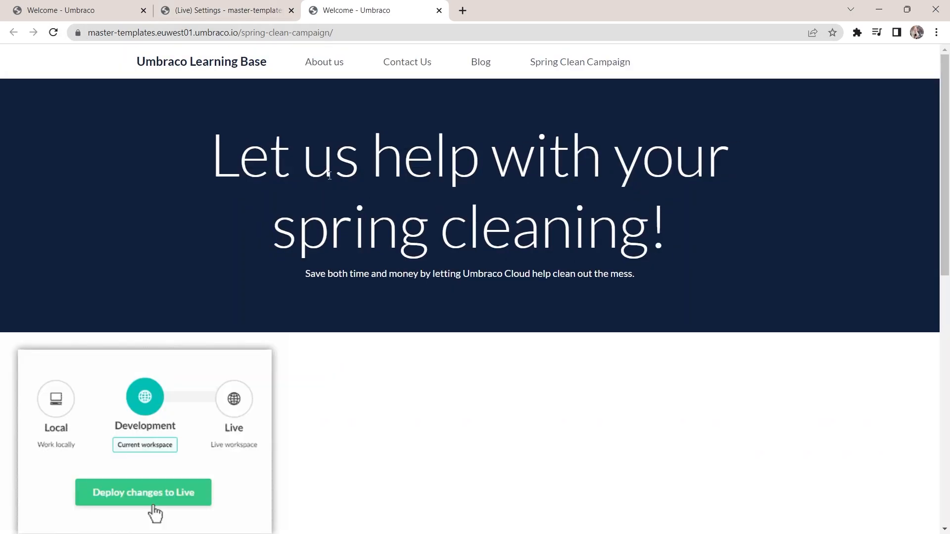
pyautogui.moveTo(572, 198)
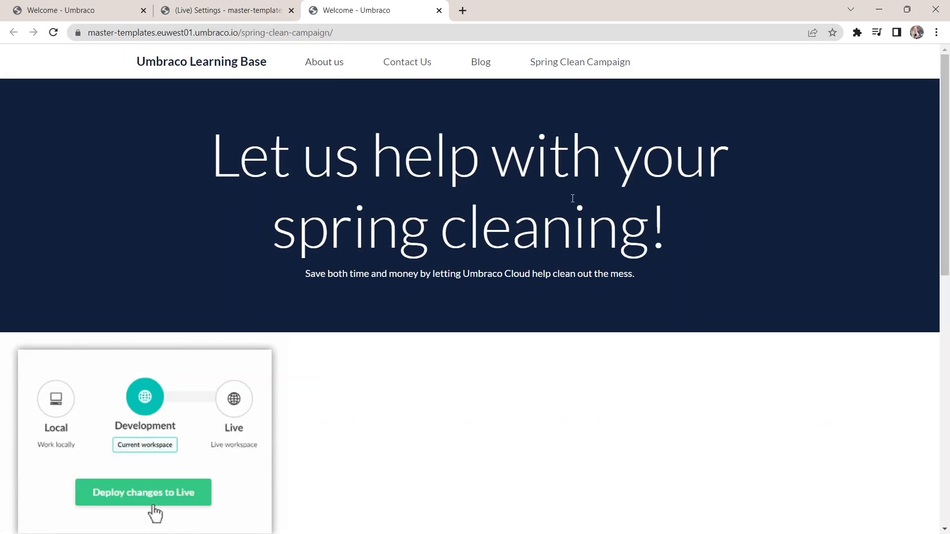
pyautogui.scroll(-3)
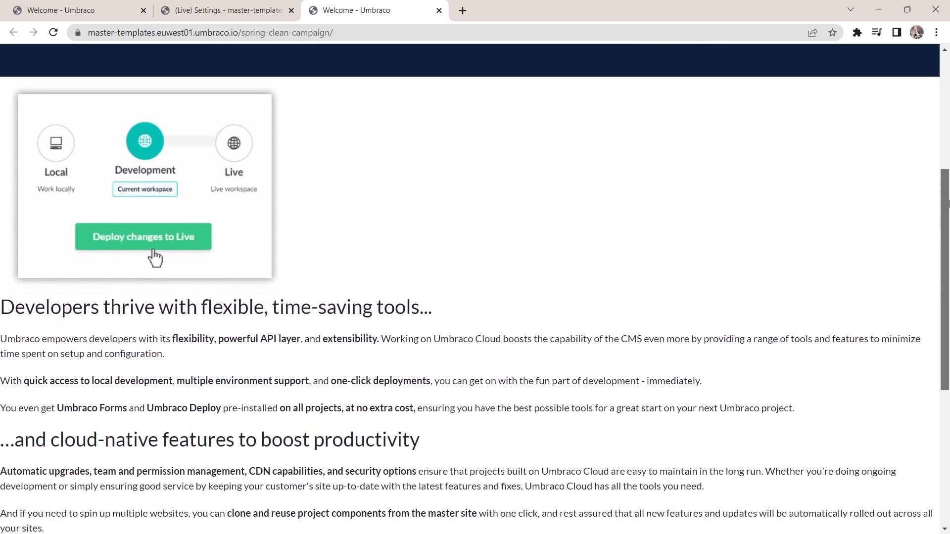
pyautogui.scroll(-3)
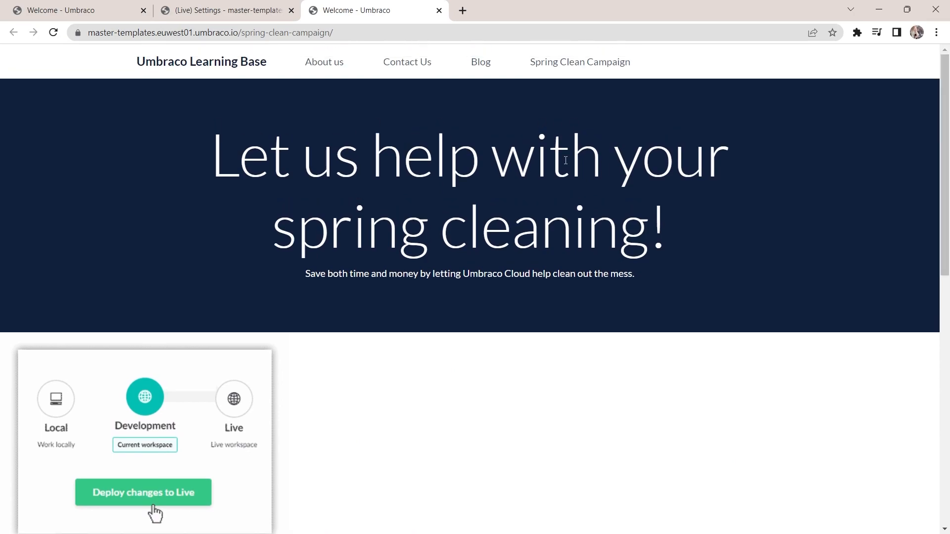
pyautogui.click(225, 9)
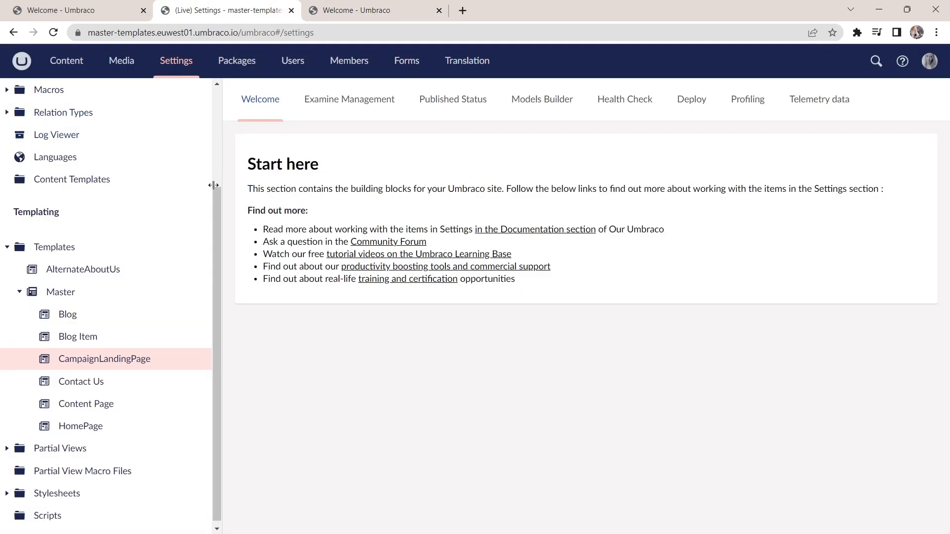
pyautogui.click(60, 292)
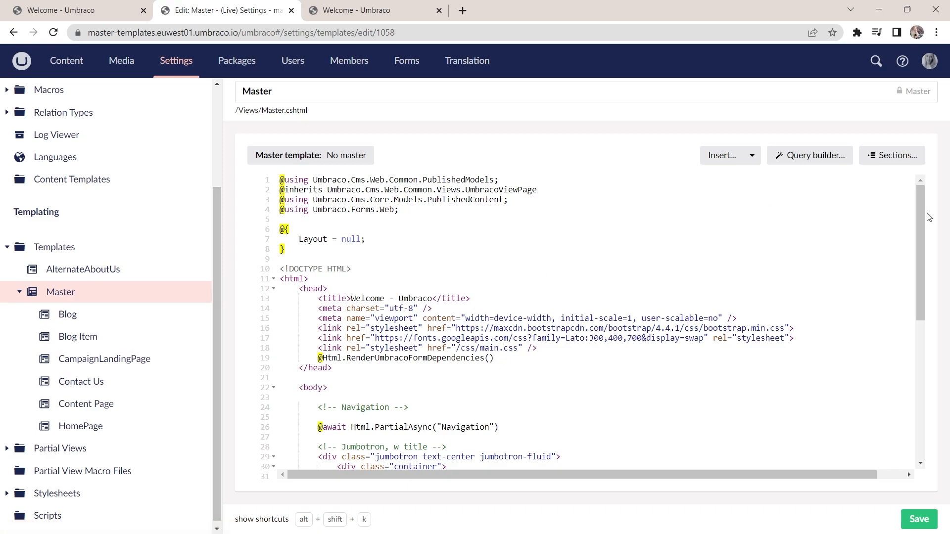
pyautogui.scroll(-3)
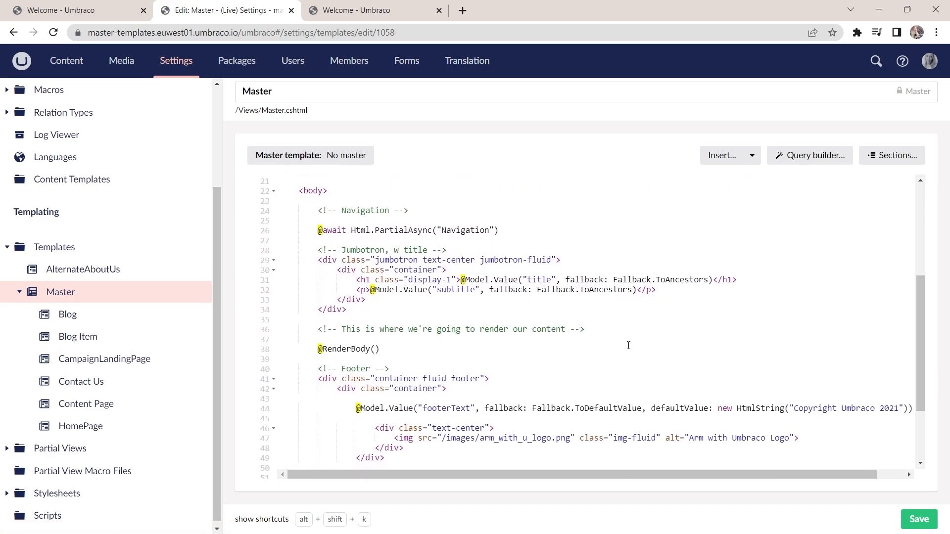
pyautogui.click(316, 349)
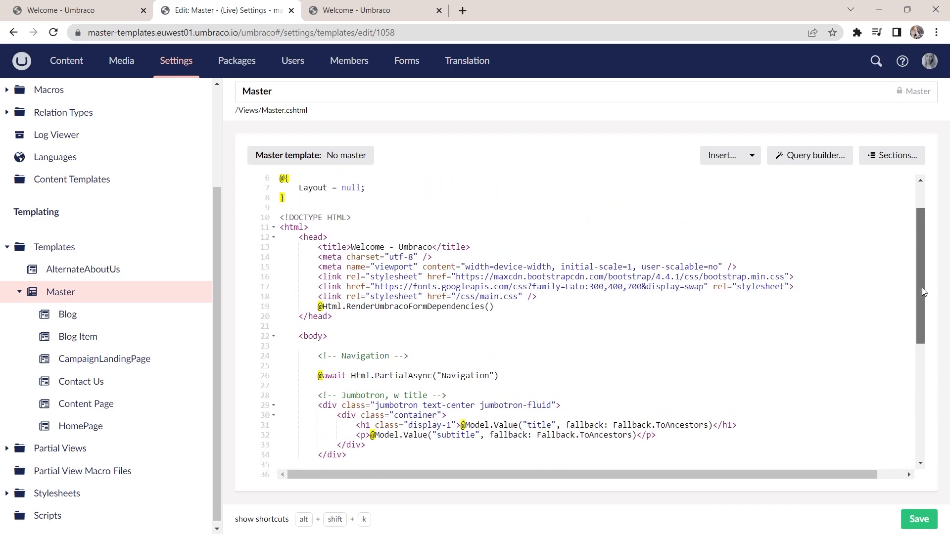
pyautogui.scroll(-3)
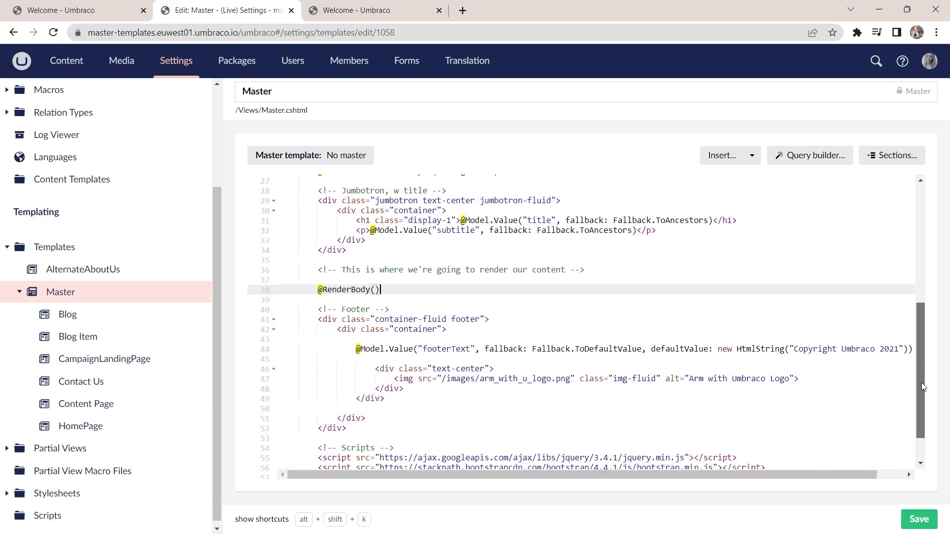
pyautogui.scroll(-3)
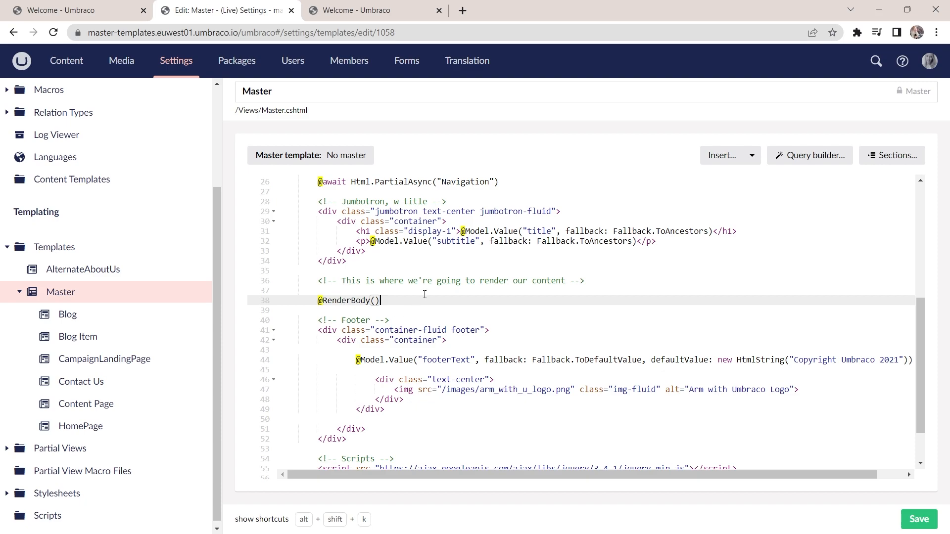
pyautogui.moveTo(123, 302)
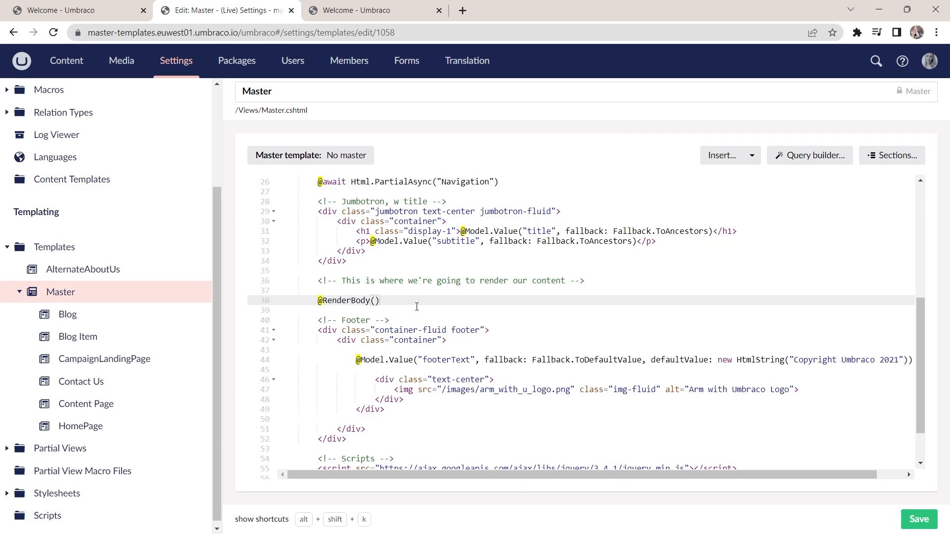
pyautogui.click(380, 300)
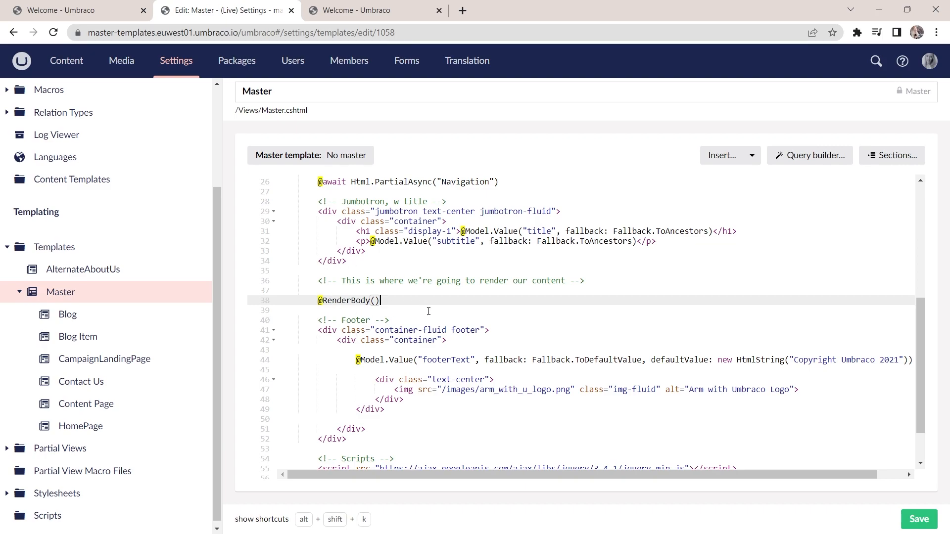
pyautogui.moveTo(305, 384)
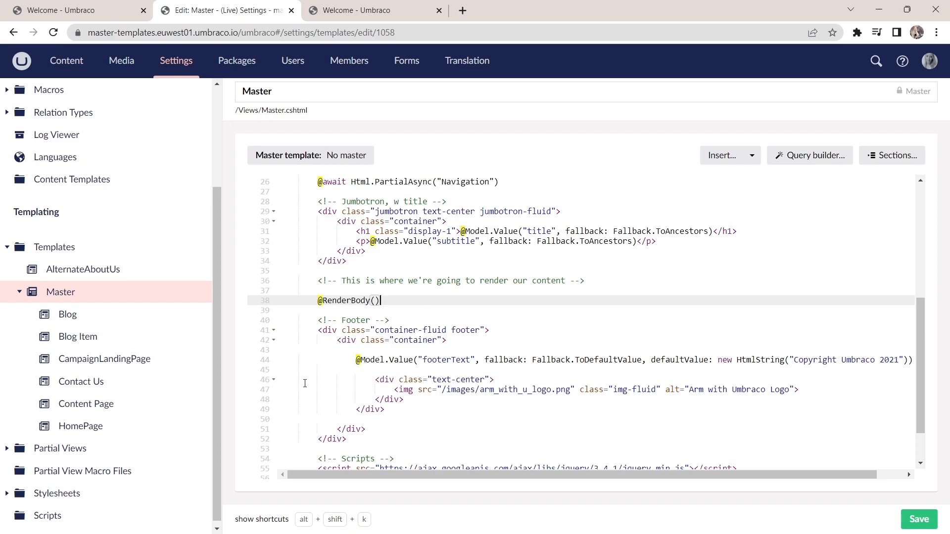
pyautogui.moveTo(113, 430)
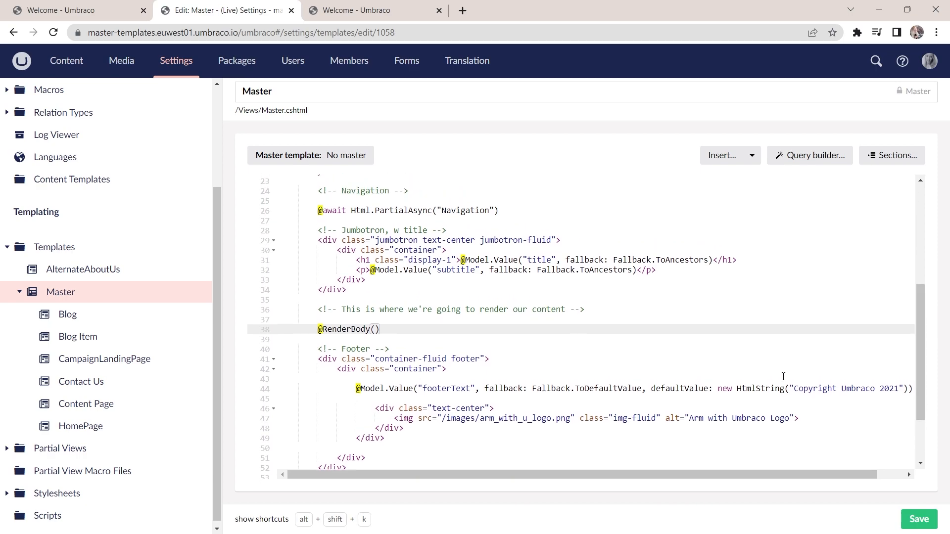
pyautogui.click(380, 330)
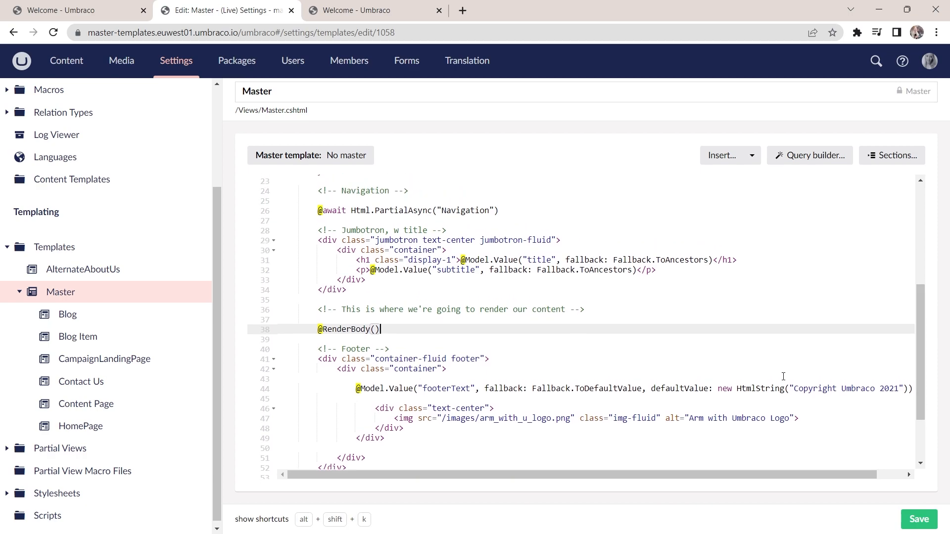